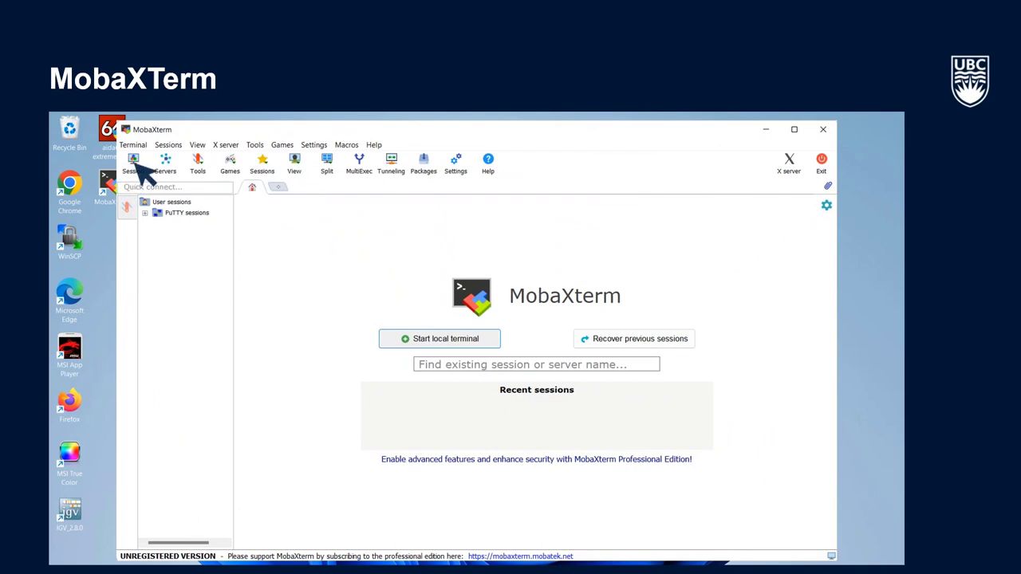
Create a new SSH session with remote host sockeye.arc.ubc.ca and specified username CWL
{"action": "left_click", "coordinate": [132, 163]}
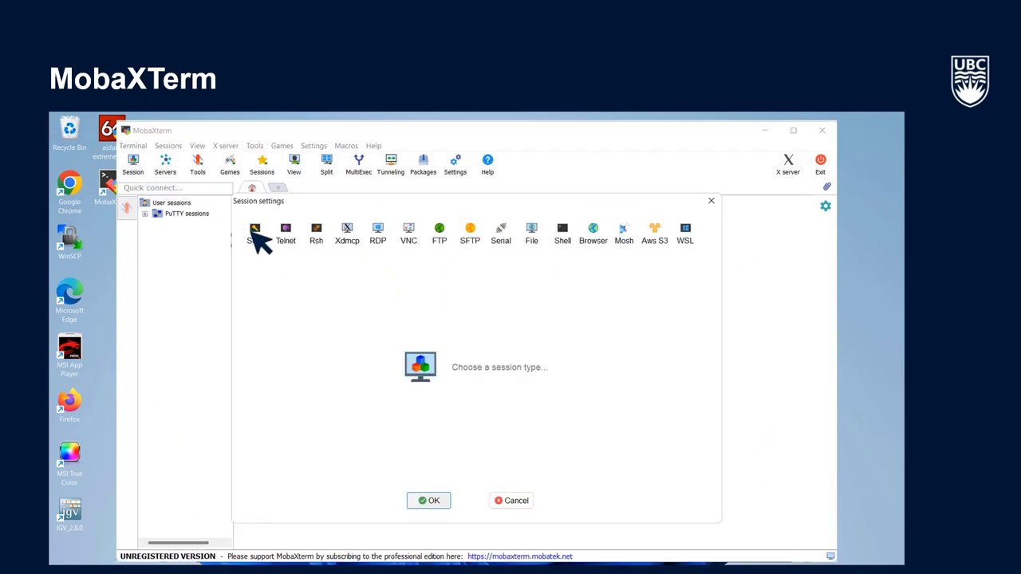
{"action": "left_click", "coordinate": [255, 230]}
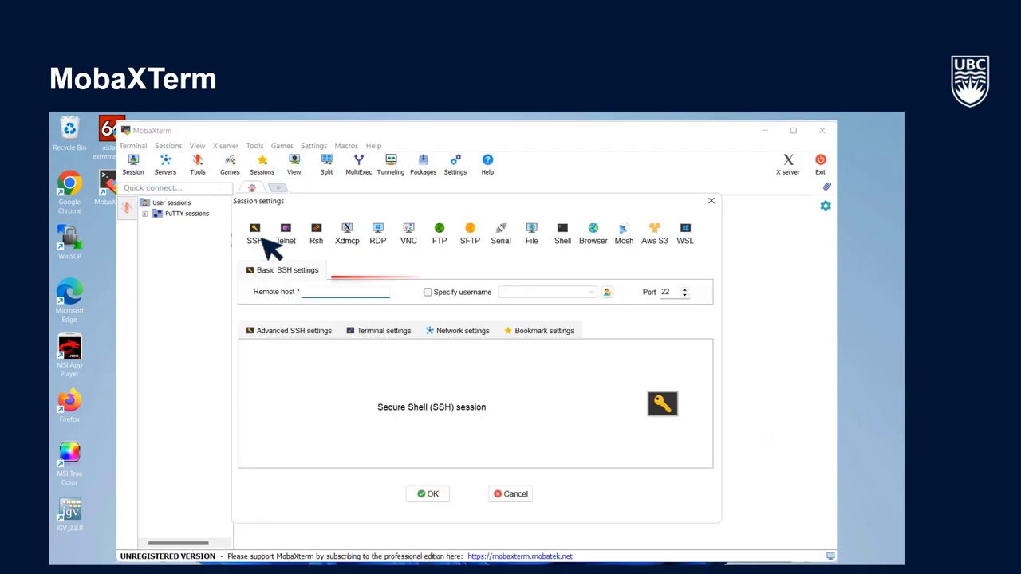
{"action": "type", "text": "sockeye.arc."}
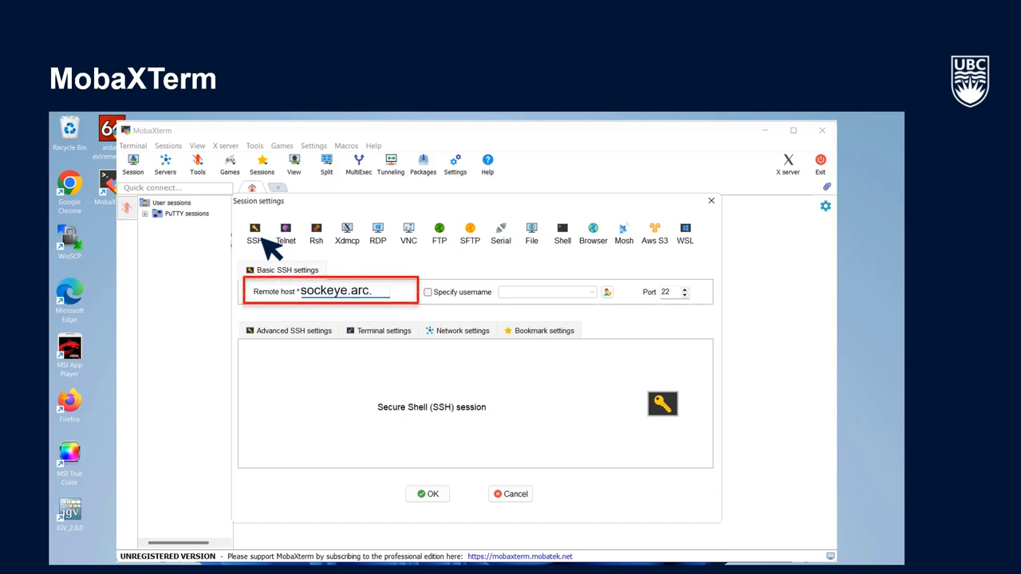
{"action": "type", "text": "ubc.ca"}
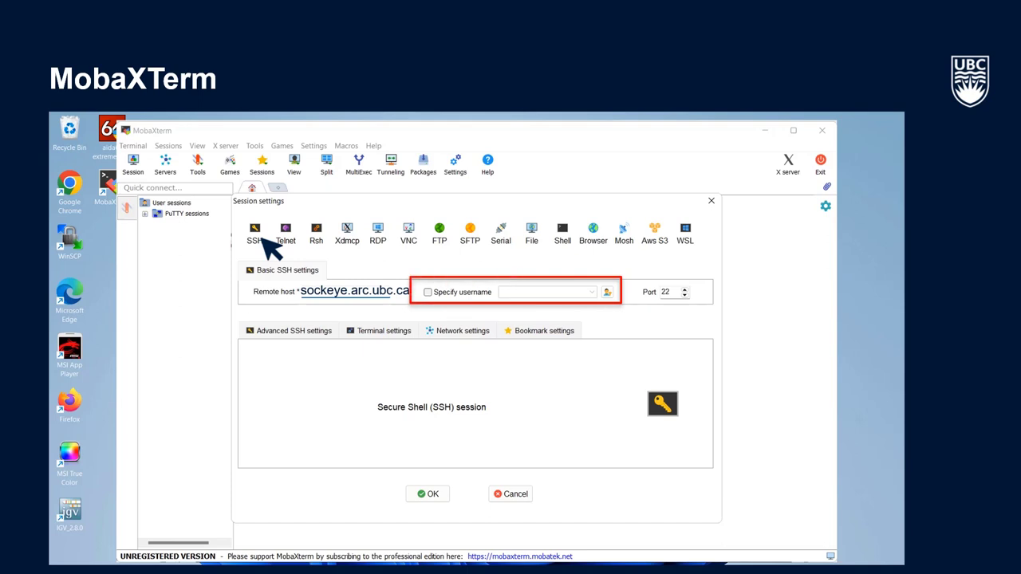
{"action": "type", "text": "CWL"}
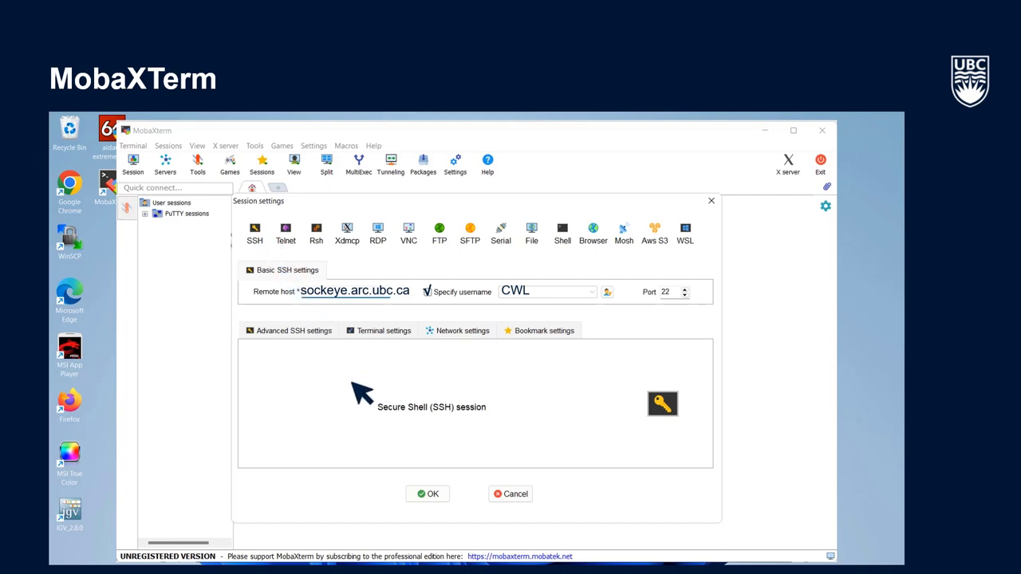
Confirm the session settings with OK to launch the connection and reach the password prompt
{"action": "left_click", "coordinate": [427, 494]}
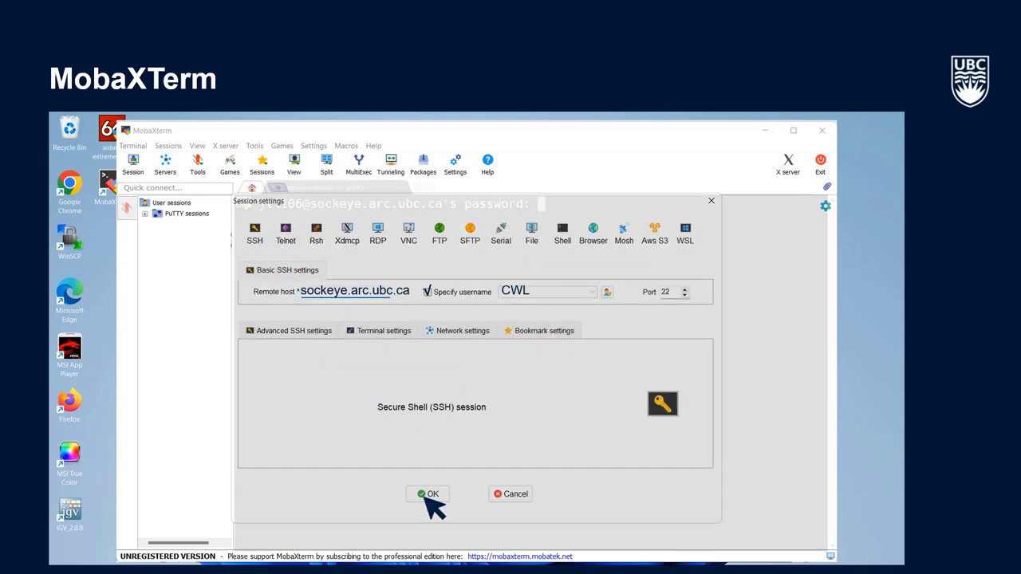
{"action": "left_click", "coordinate": [427, 495]}
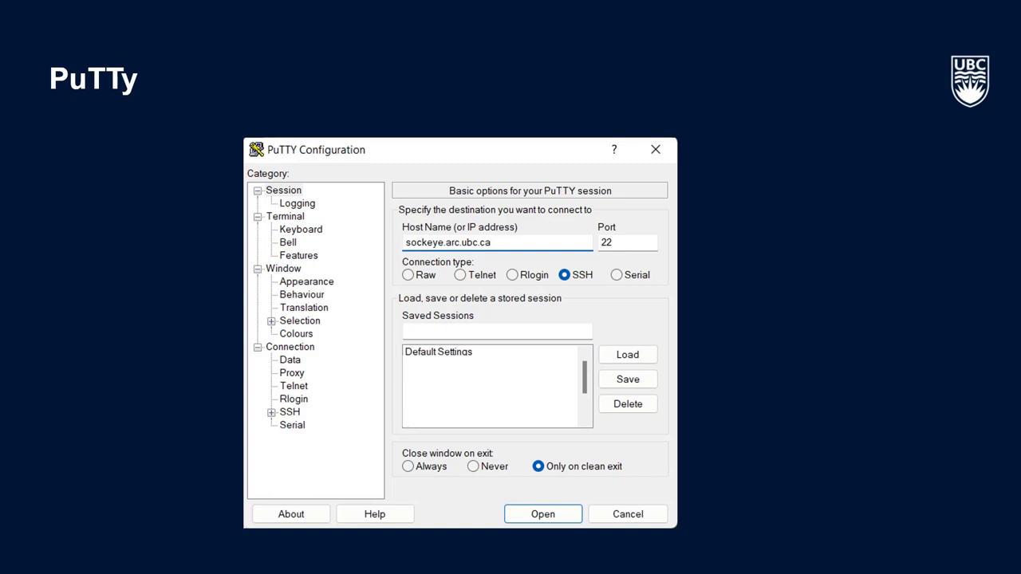
Enter sockeye.arc.ubc.ca as the PuTTY host name, keeping port 22 and SSH
{"action": "left_click", "coordinate": [496, 243]}
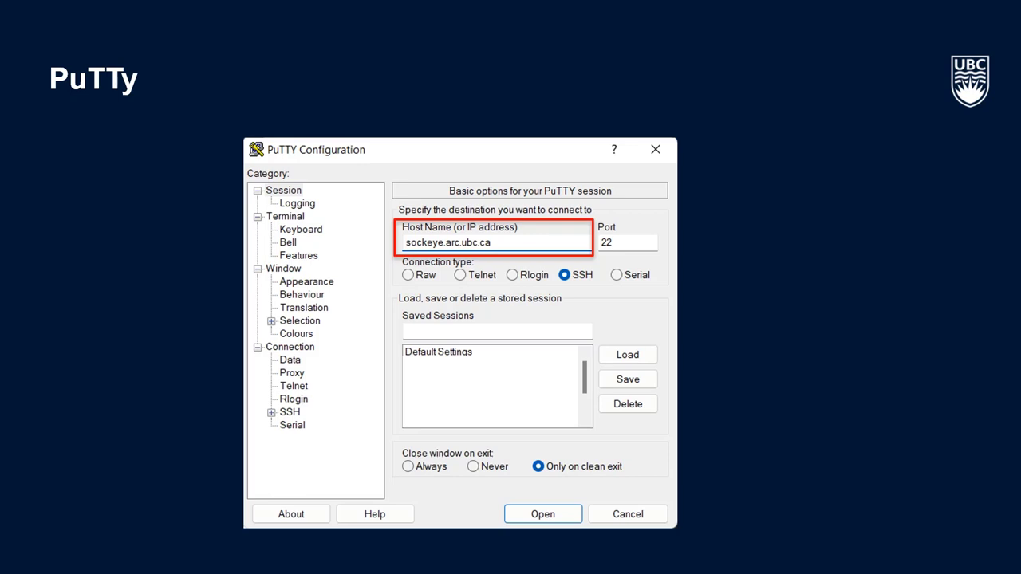
{"action": "left_click", "coordinate": [542, 514]}
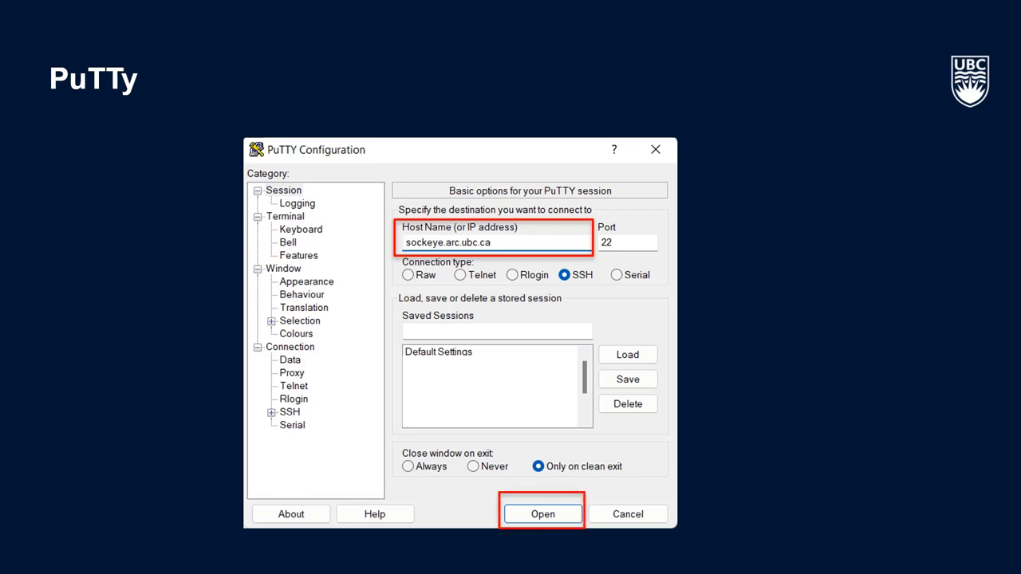
{"action": "left_click", "coordinate": [543, 514]}
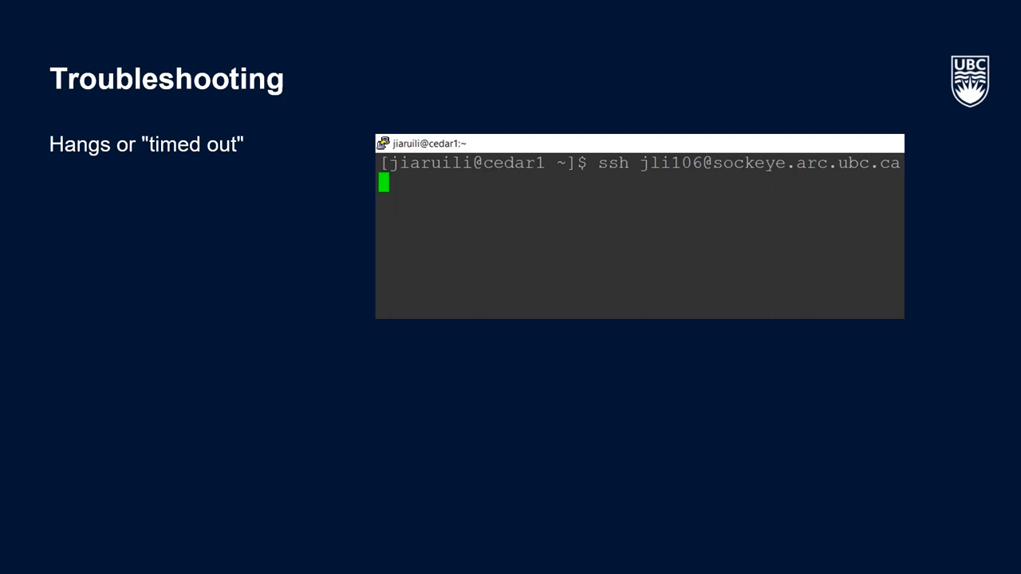
Advance to the slide showing the ssh command to sockeye.arc.ubc.ca hanging without response
{"action": "key", "text": "Right"}
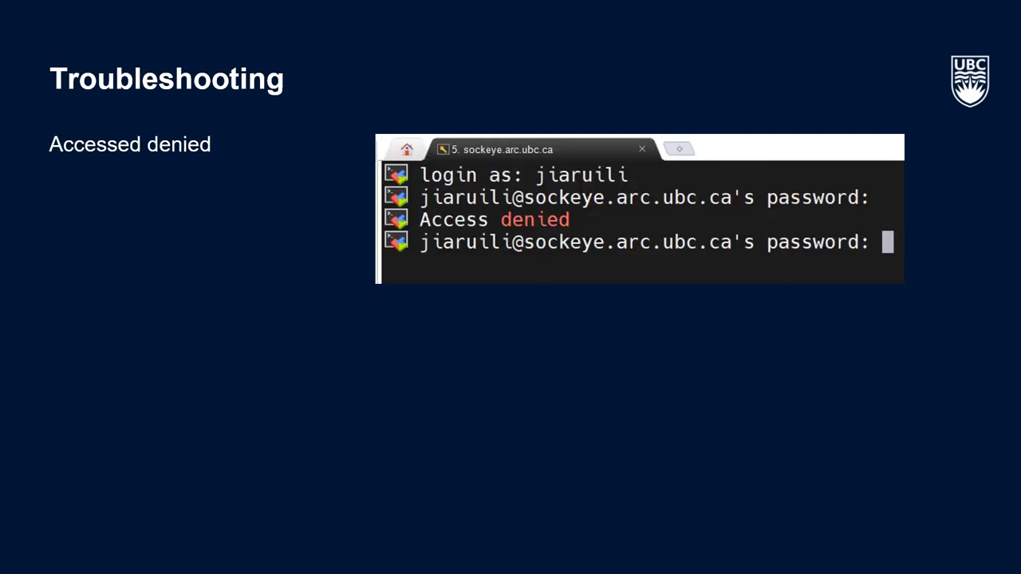